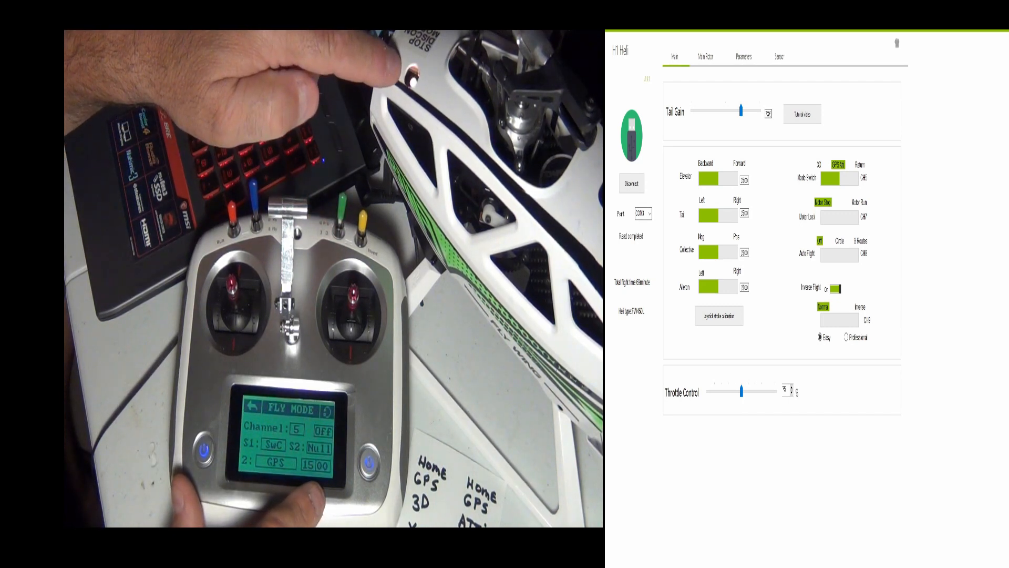
# Select mode-switch position 3 and bring up the Value keypad for its flight-mode channel.
pyautogui.click(859, 165)
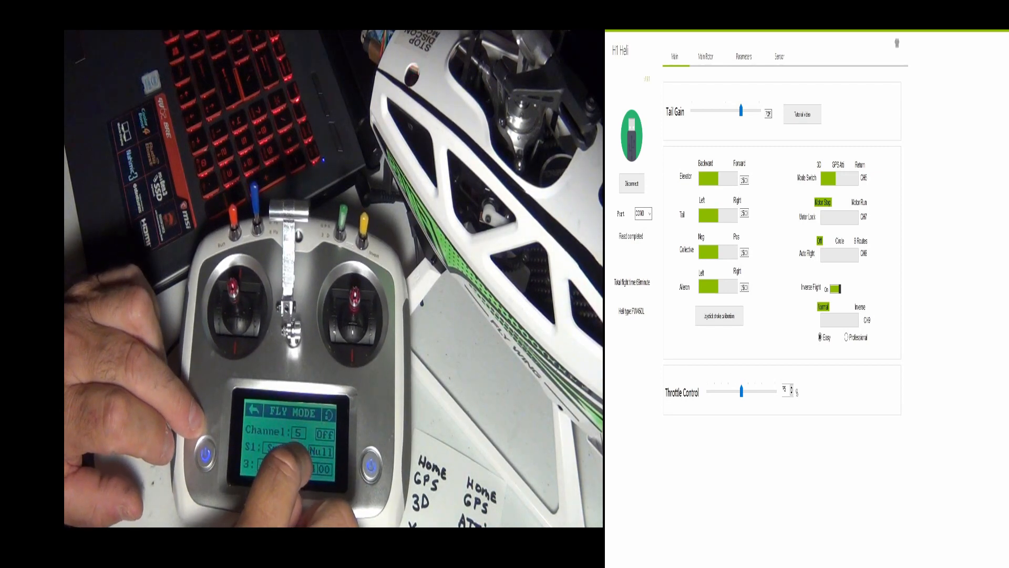
pyautogui.click(277, 457)
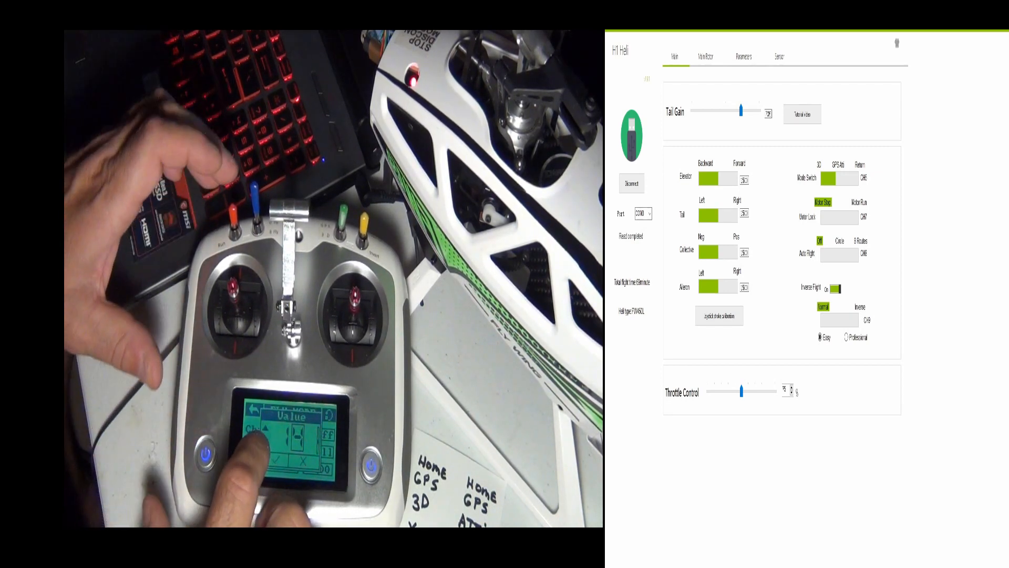